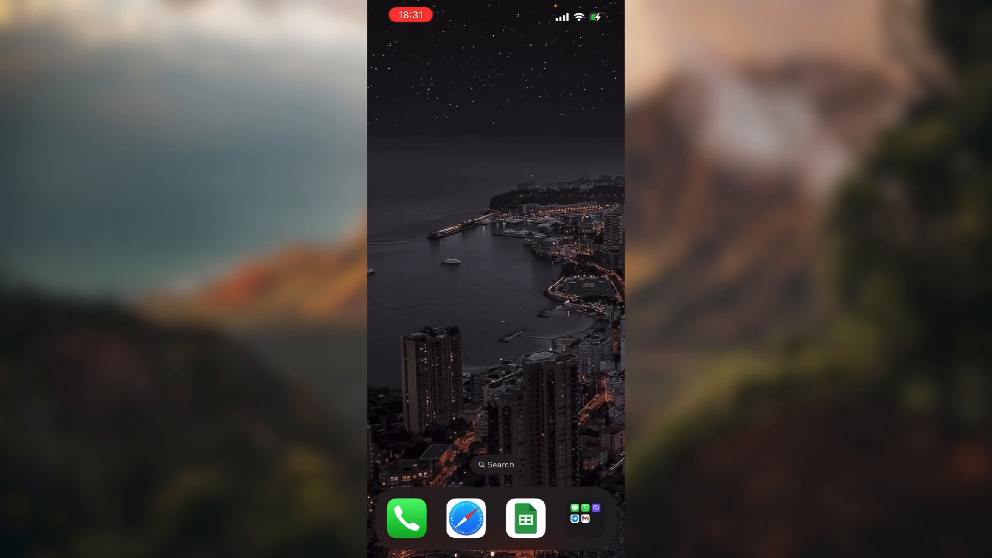
Launch Viber from the home screen dock folder to reach its Settings list.
{"action": "left_click", "coordinate": [582, 513]}
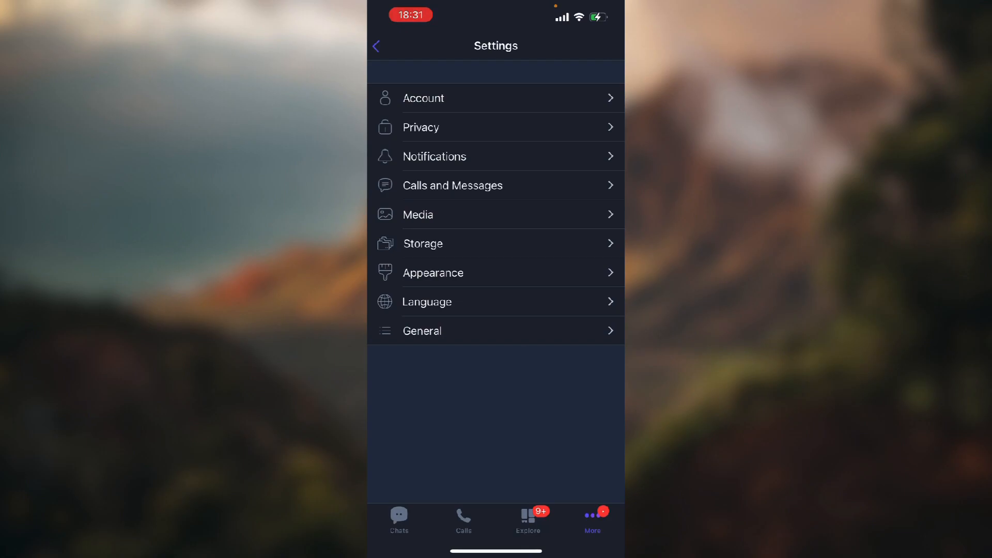
Scroll through the Privacy page showing online status, block list and hidden chats.
{"action": "scroll", "scroll_direction": "down", "scroll_amount": 3}
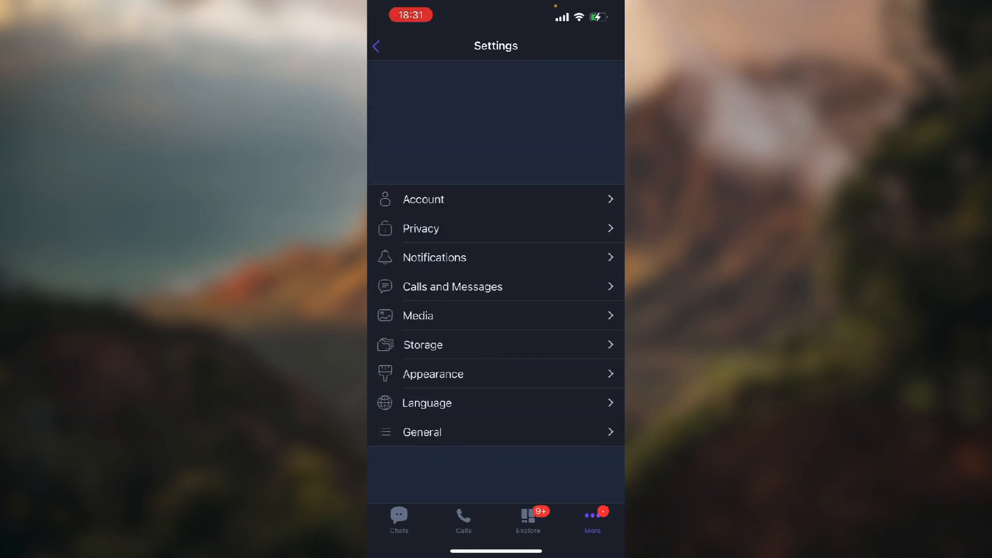
{"action": "scroll", "scroll_direction": "up", "scroll_amount": 3}
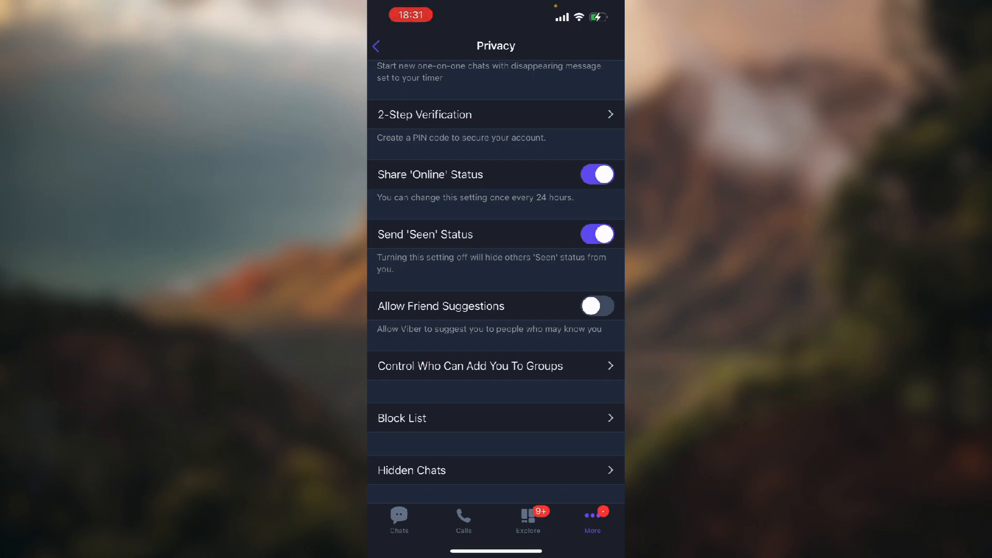
{"action": "scroll", "scroll_direction": "up", "scroll_amount": 3}
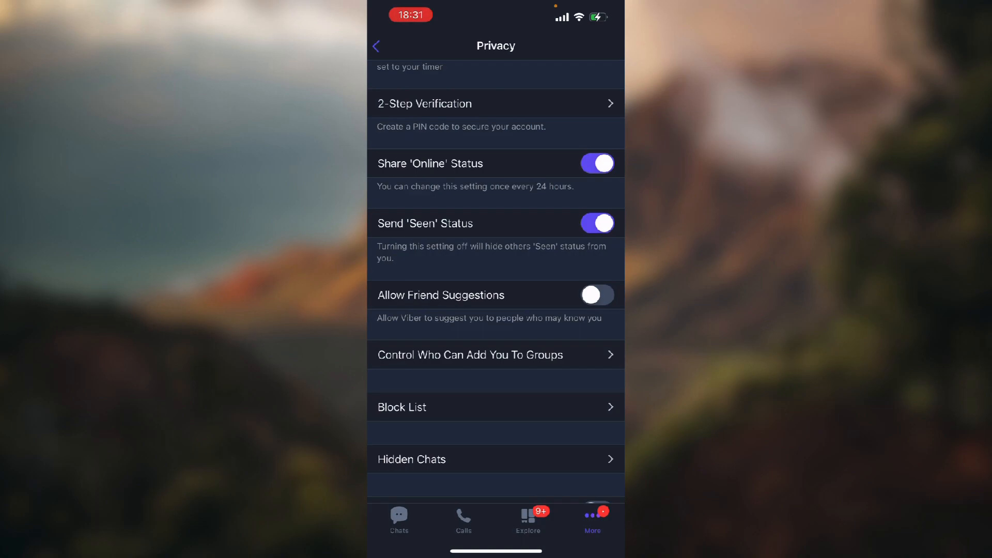
{"action": "left_click", "coordinate": [595, 295]}
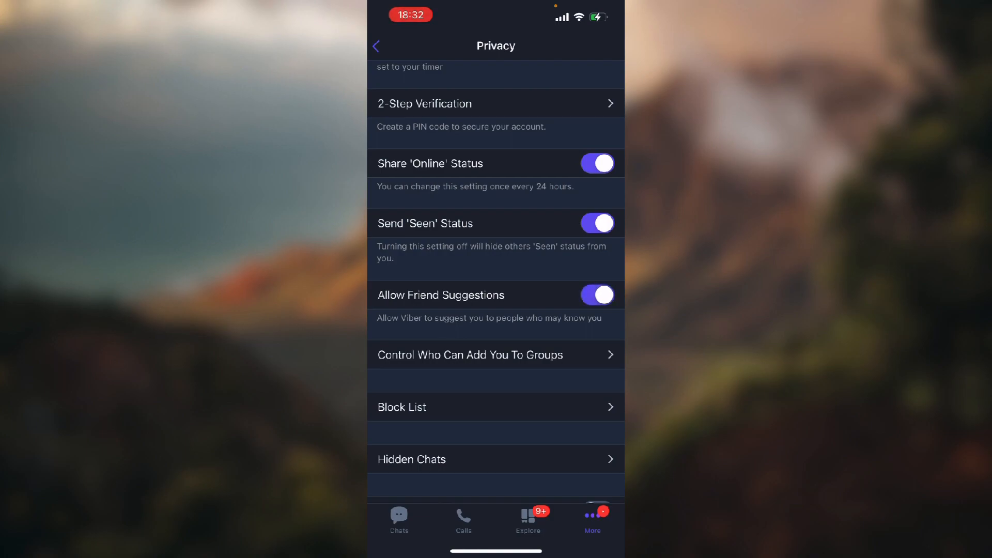
{"action": "left_click", "coordinate": [594, 295]}
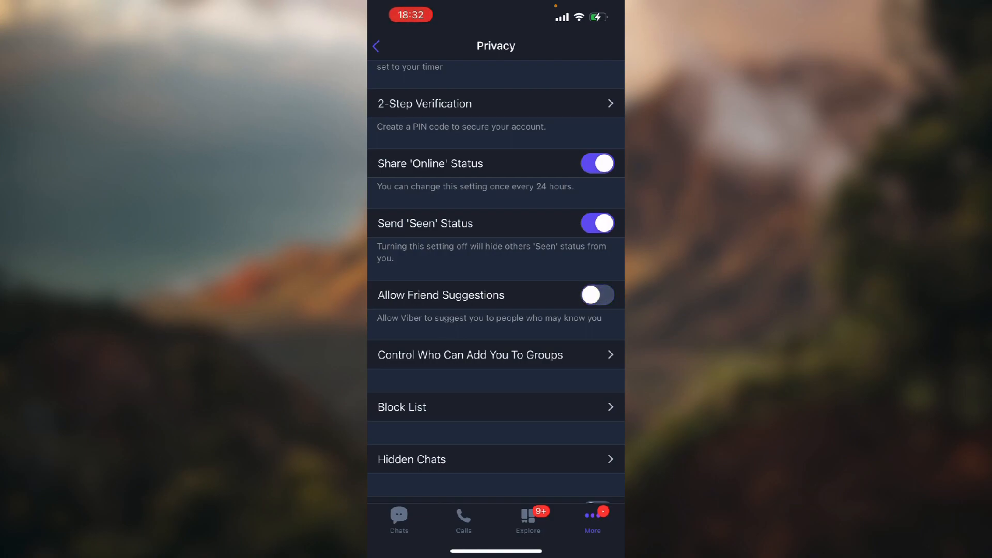